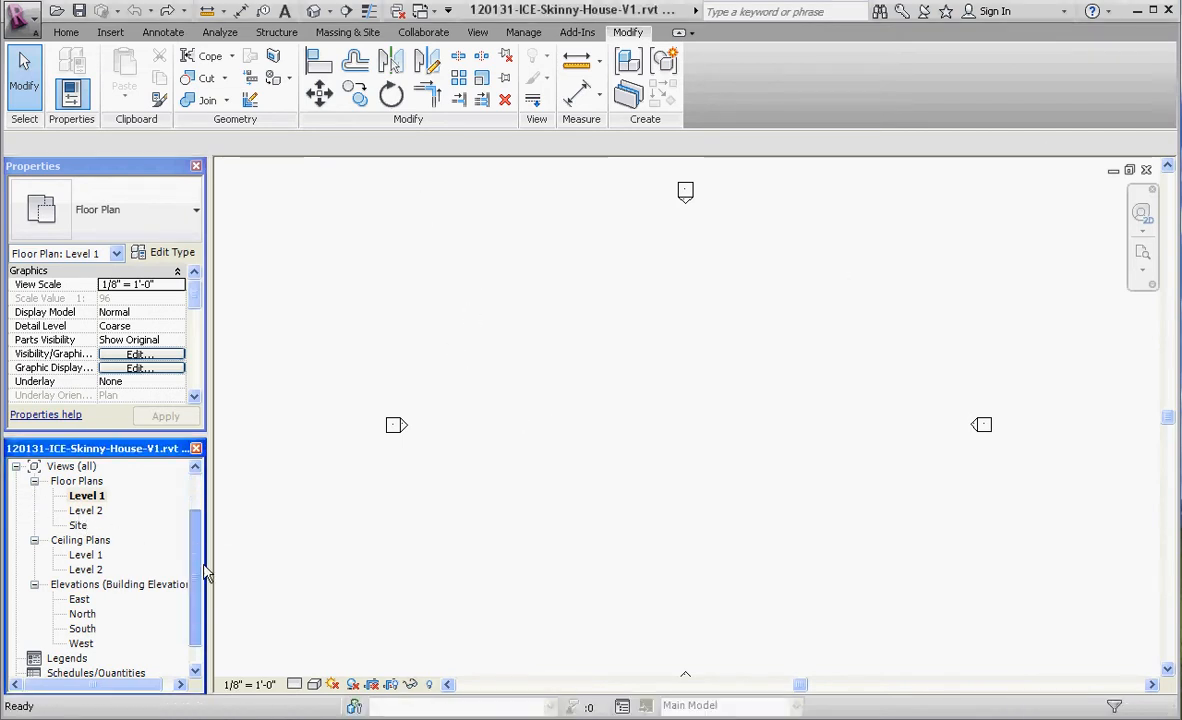
- In the North elevation, rename Level 1 to FIRST FLOOR
scroll("down", 3)
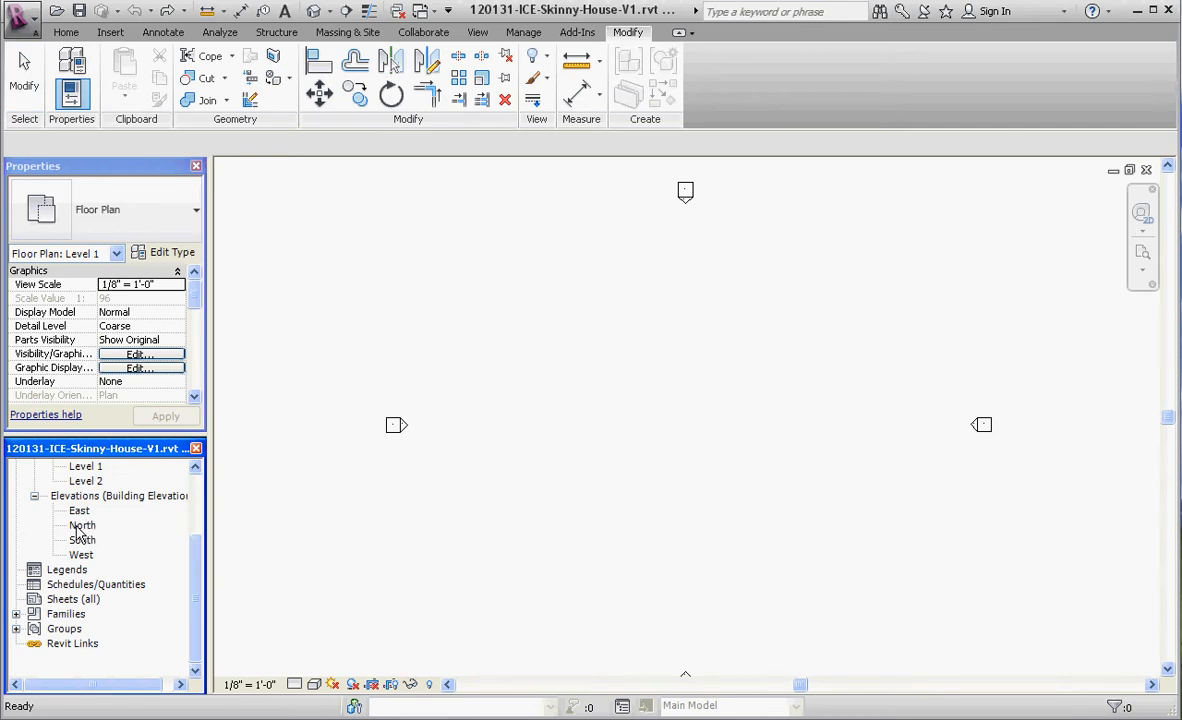
mouse_move(88, 528)
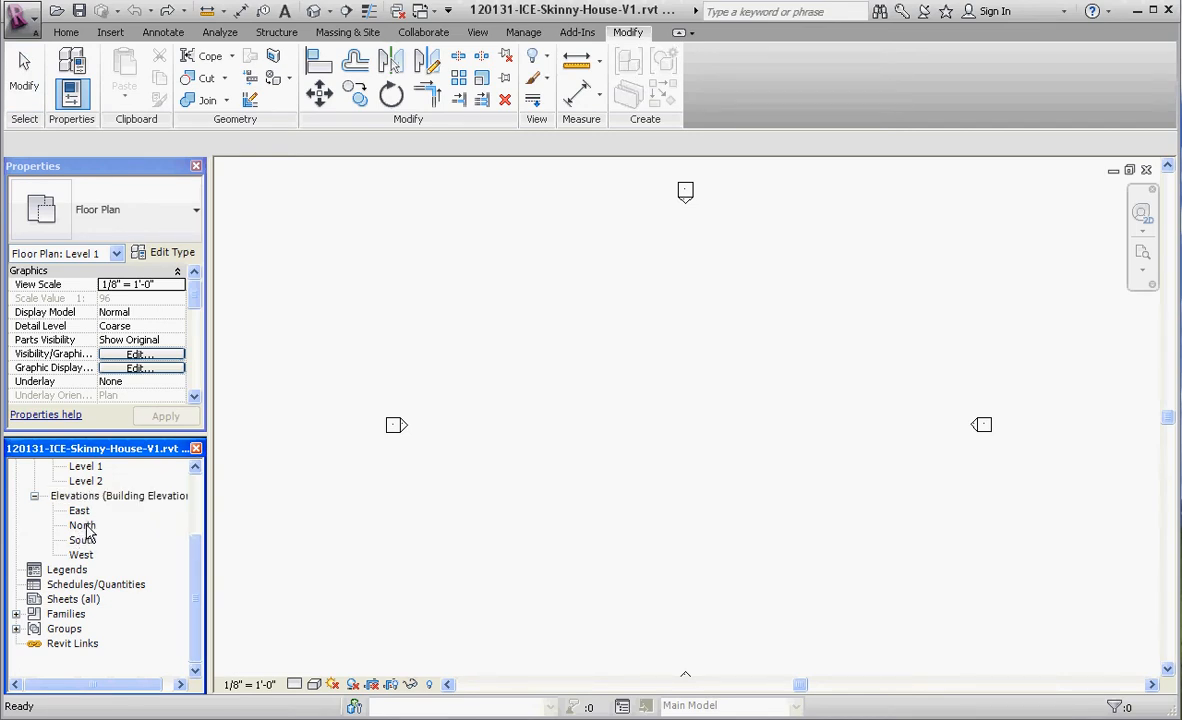
double_click(78, 524)
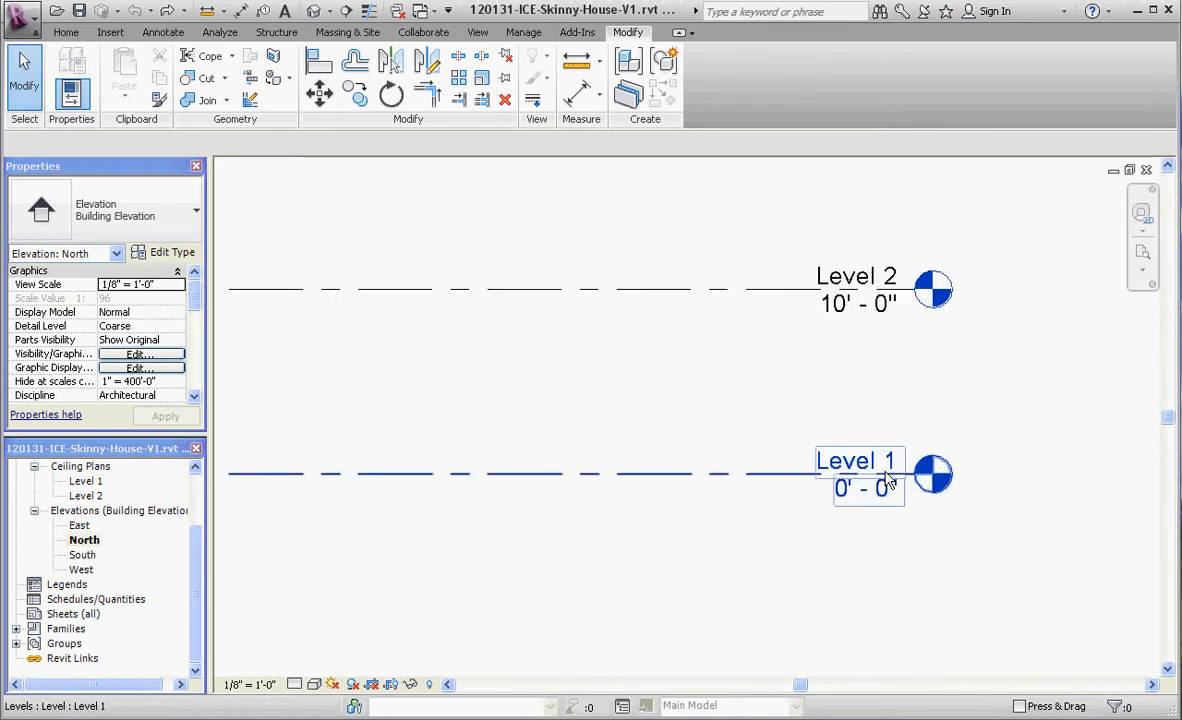
left_click(854, 460)
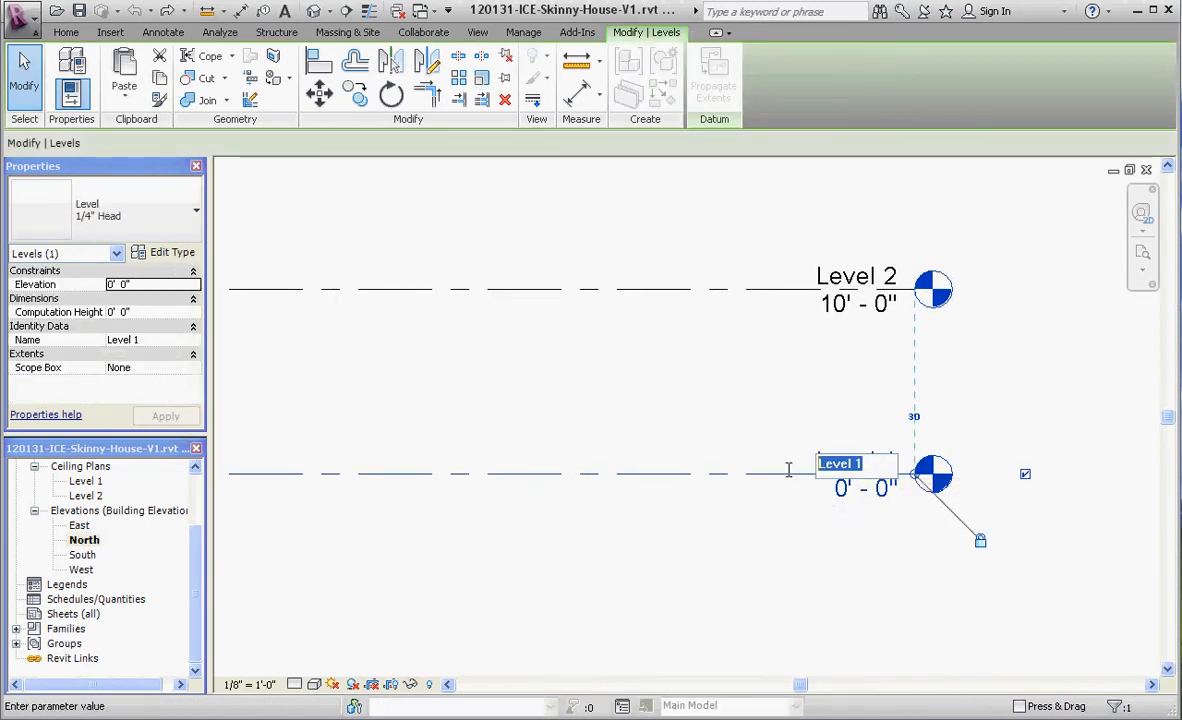
mouse_move(788, 480)
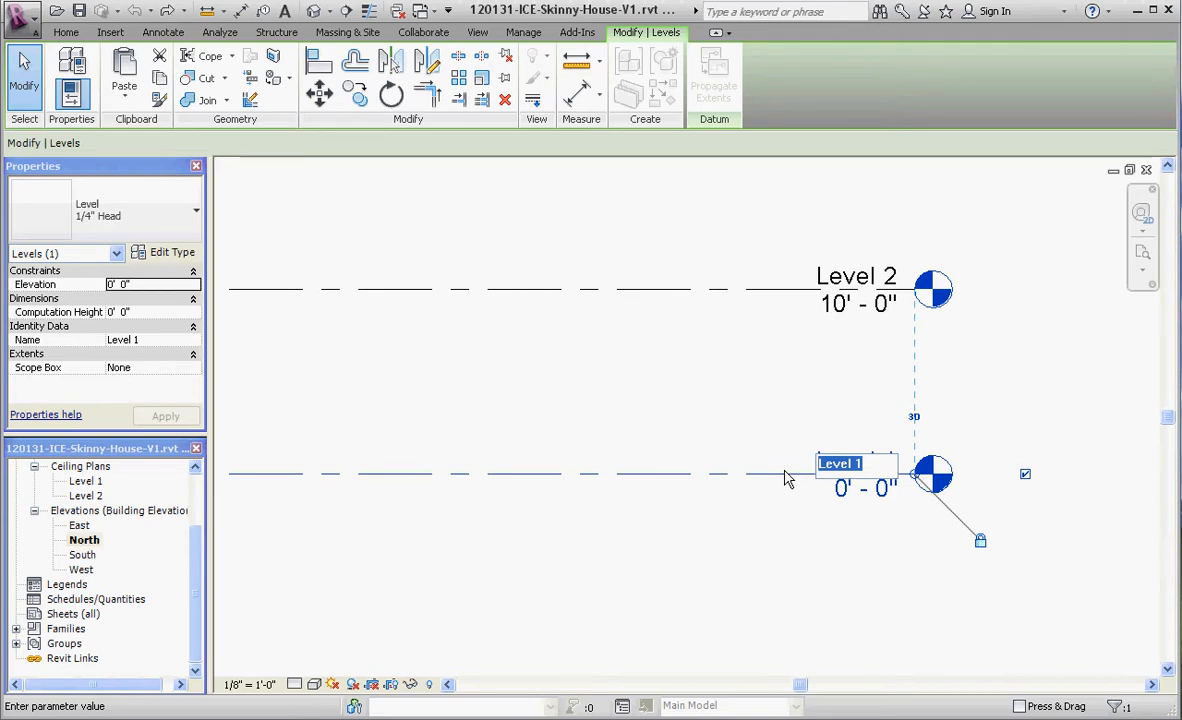
type("FIRST FLOOR")
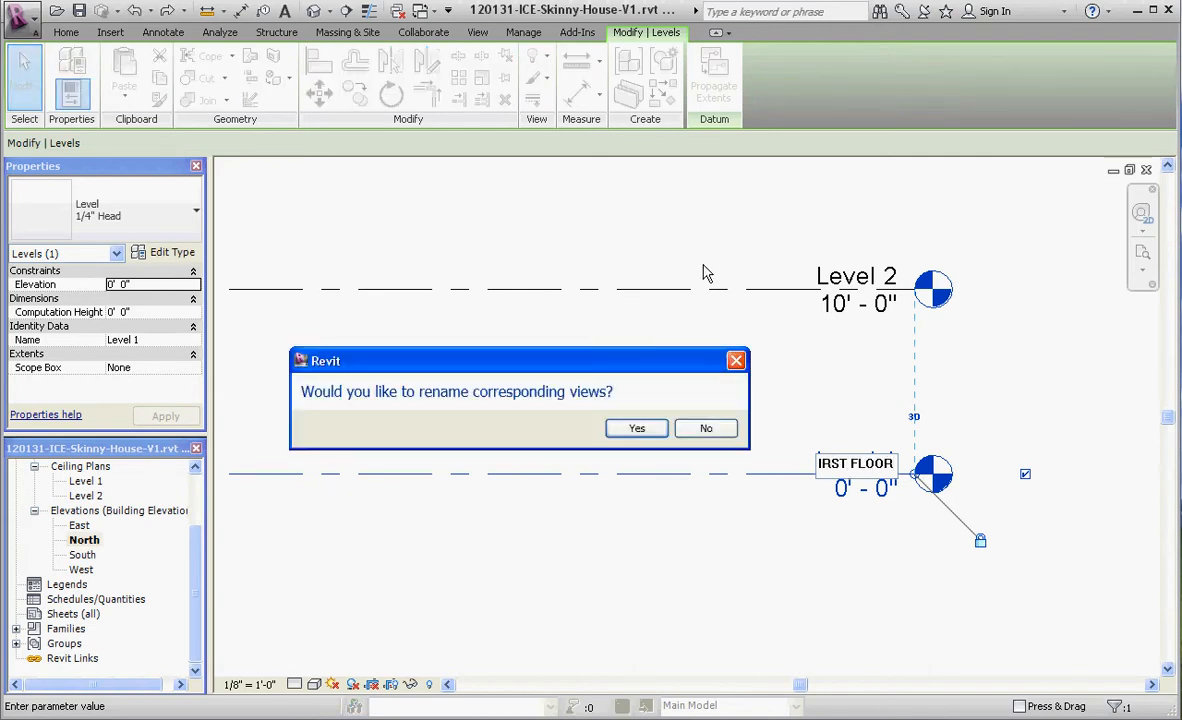
mouse_move(800, 370)
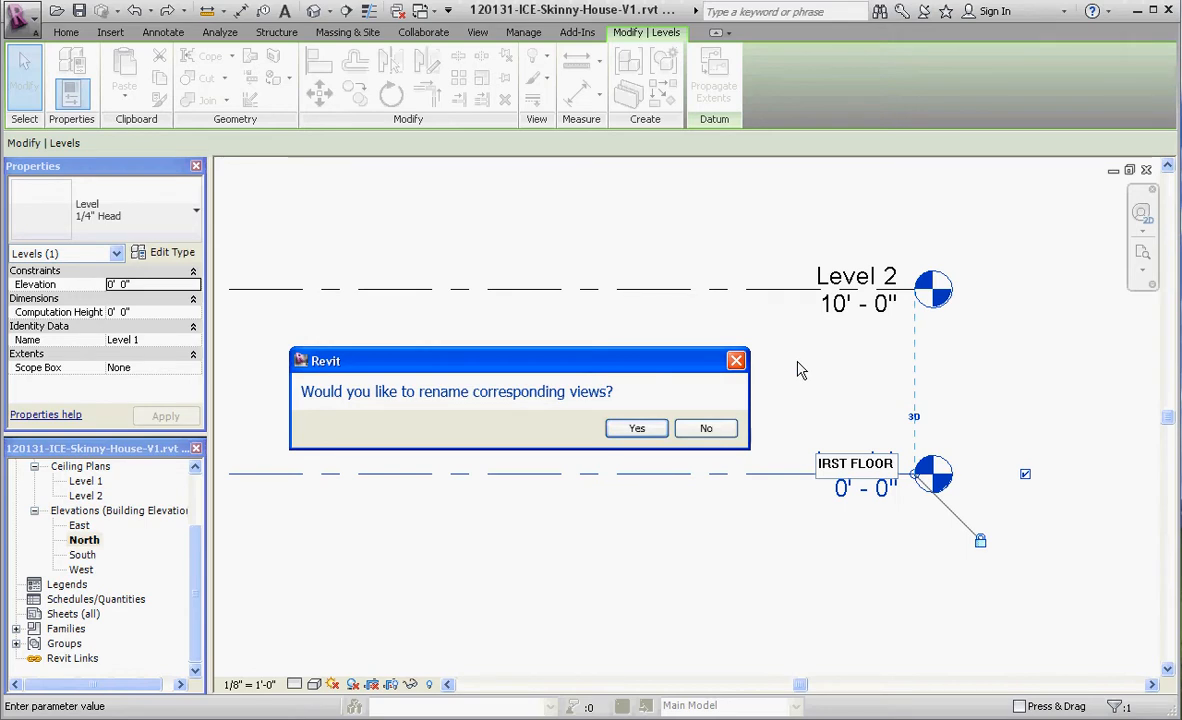
mouse_move(516, 504)
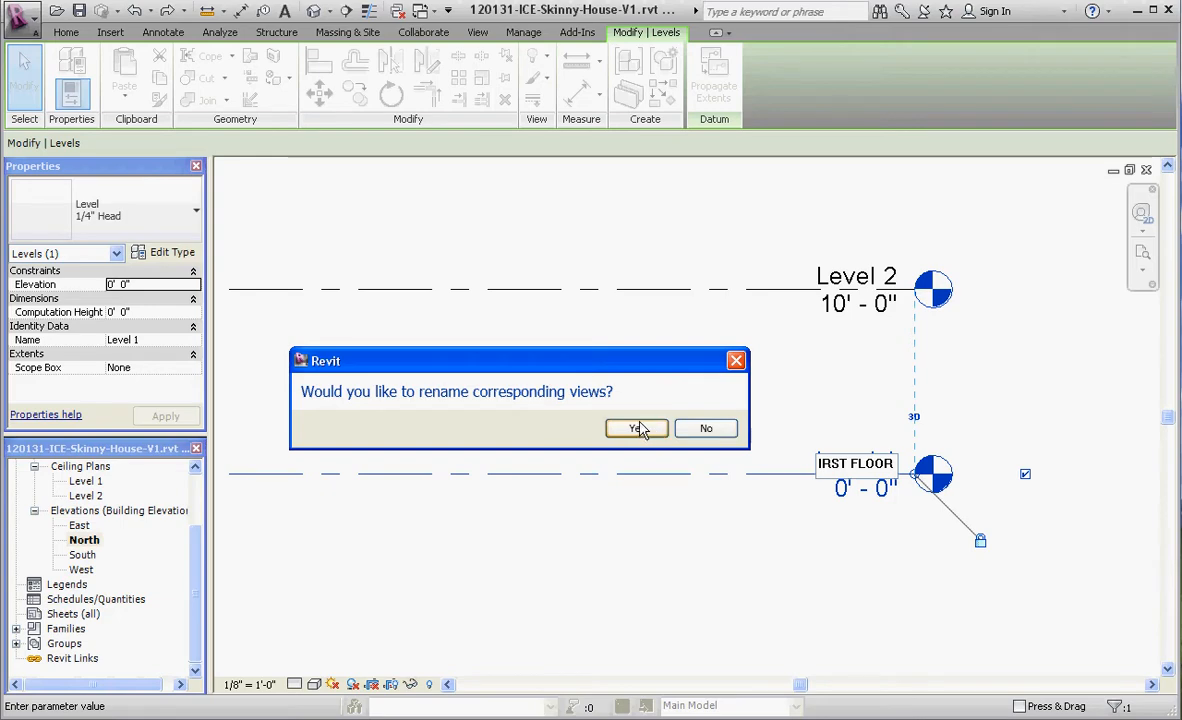
- Accept renaming matching views, then rename Level 2 to SECOND FLOOR and edit its elevation
left_click(632, 428)
type("SECOND FLOOR")
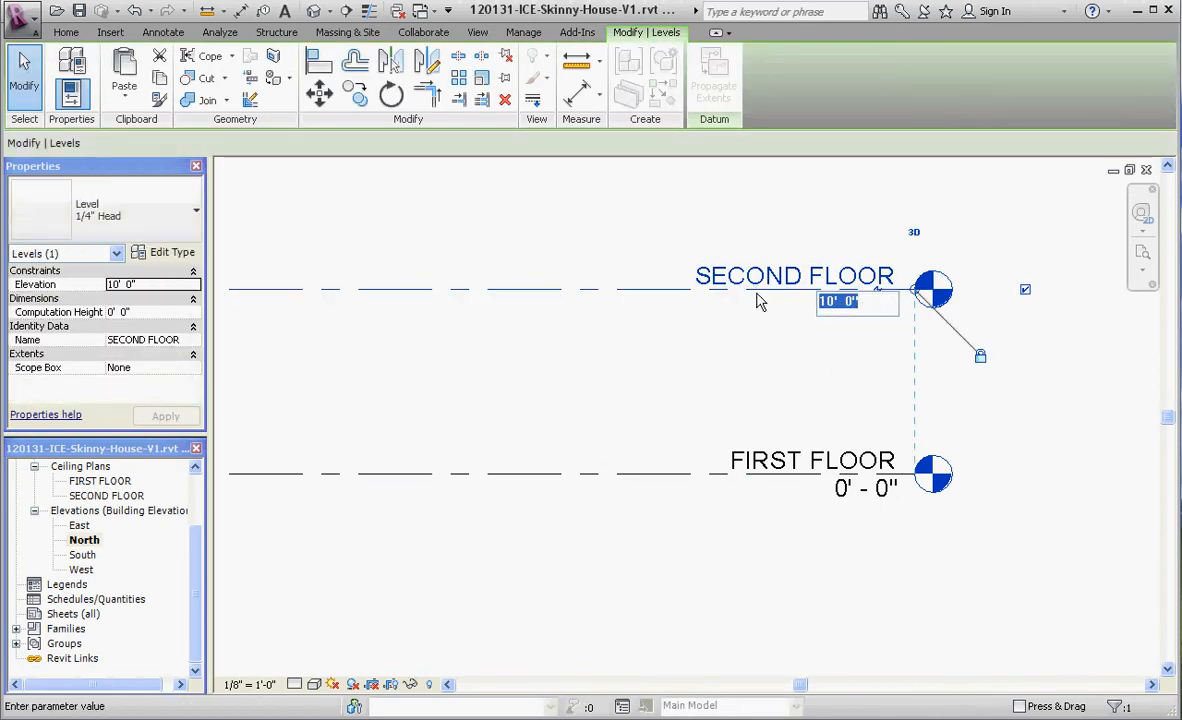
type("12")
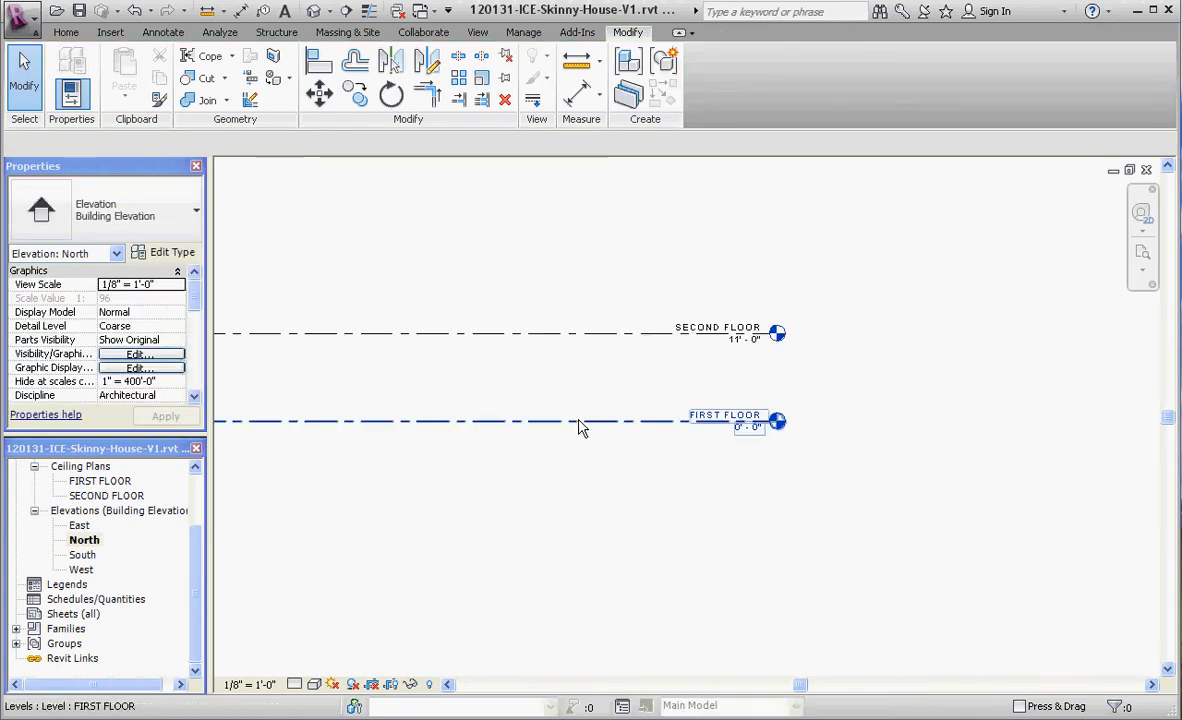
- Copy the FIRST FLOOR level 10 feet downward to create Level 3 and select its name label
left_click(600, 446)
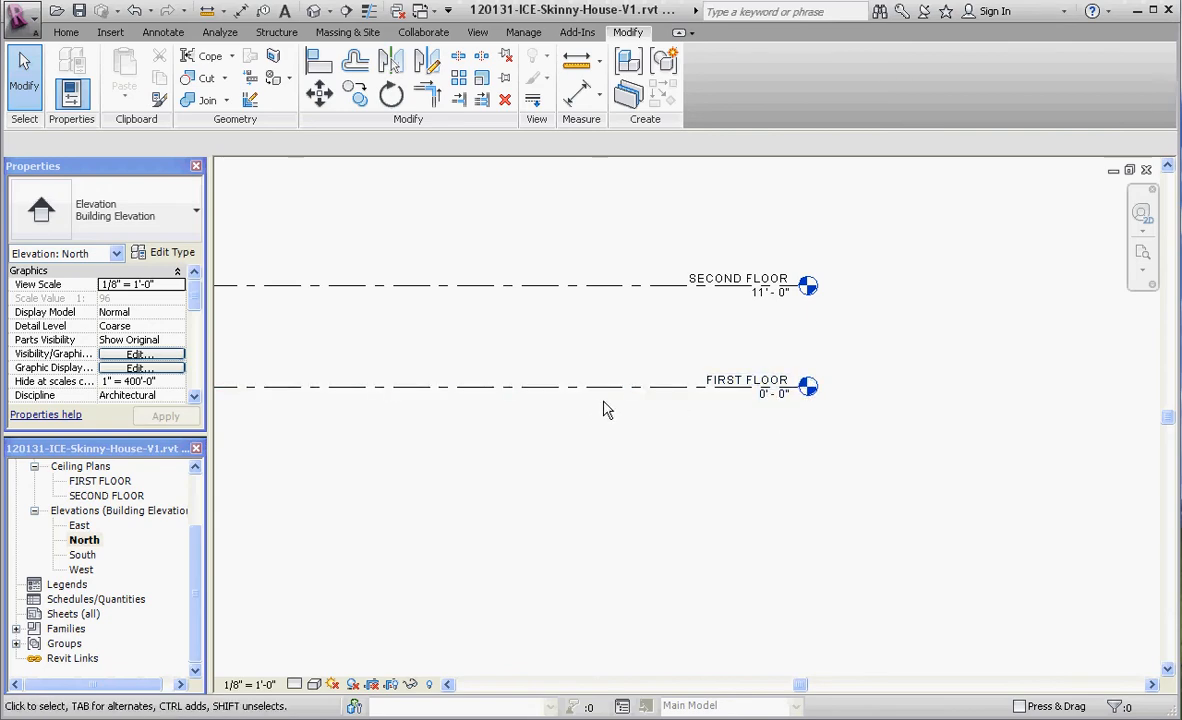
left_click(610, 388)
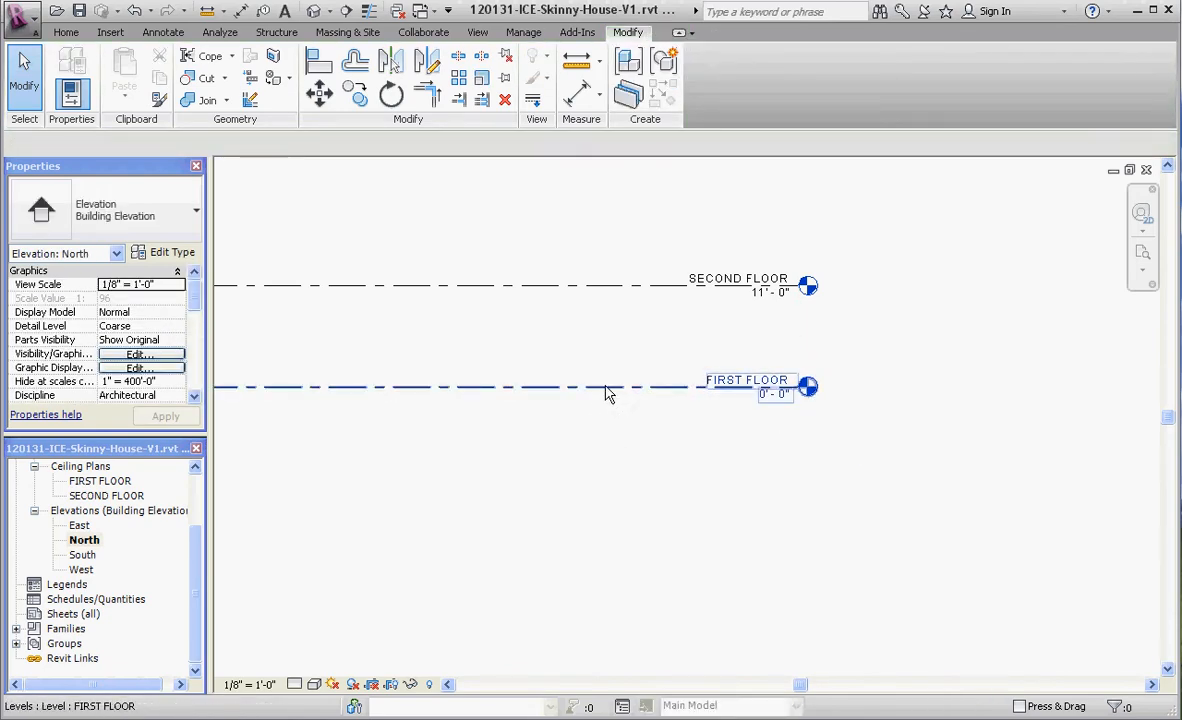
left_click(608, 388)
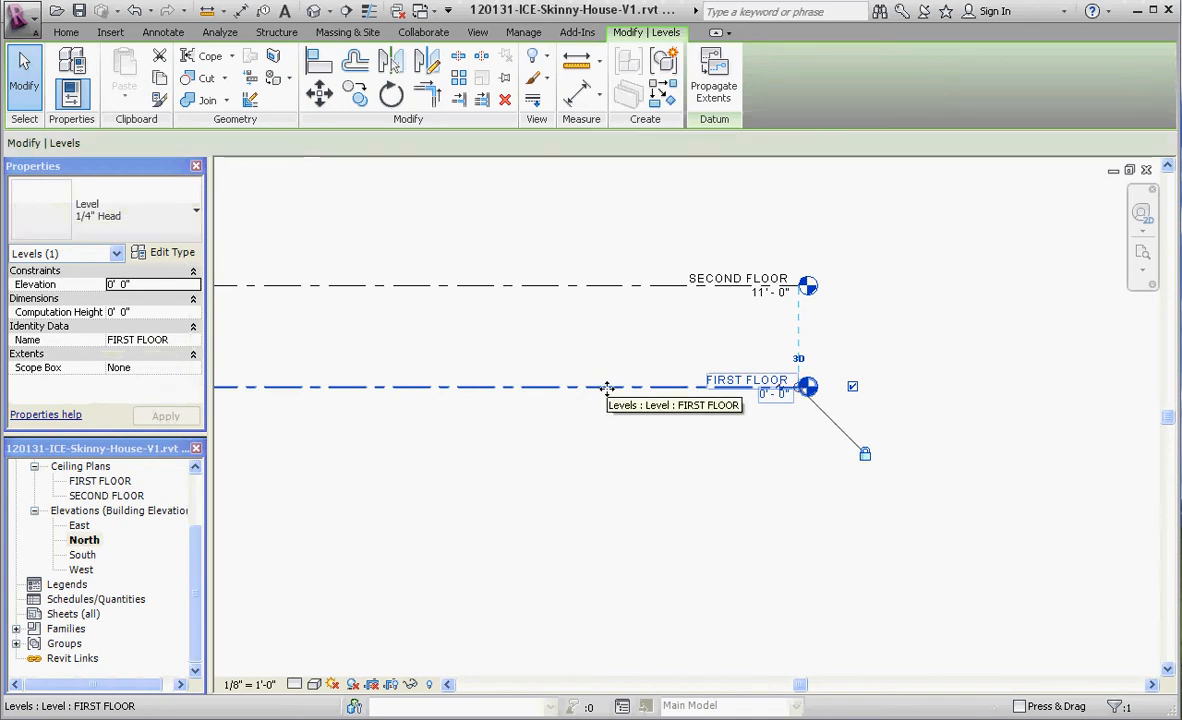
left_click(764, 420)
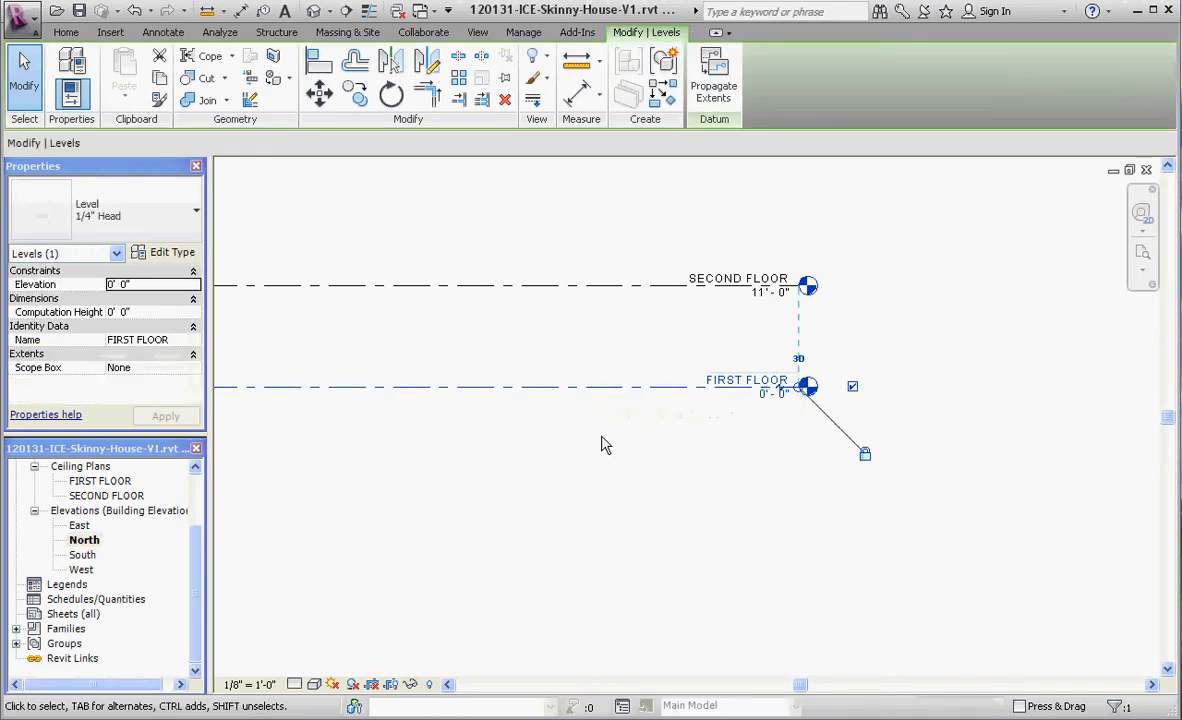
mouse_move(612, 428)
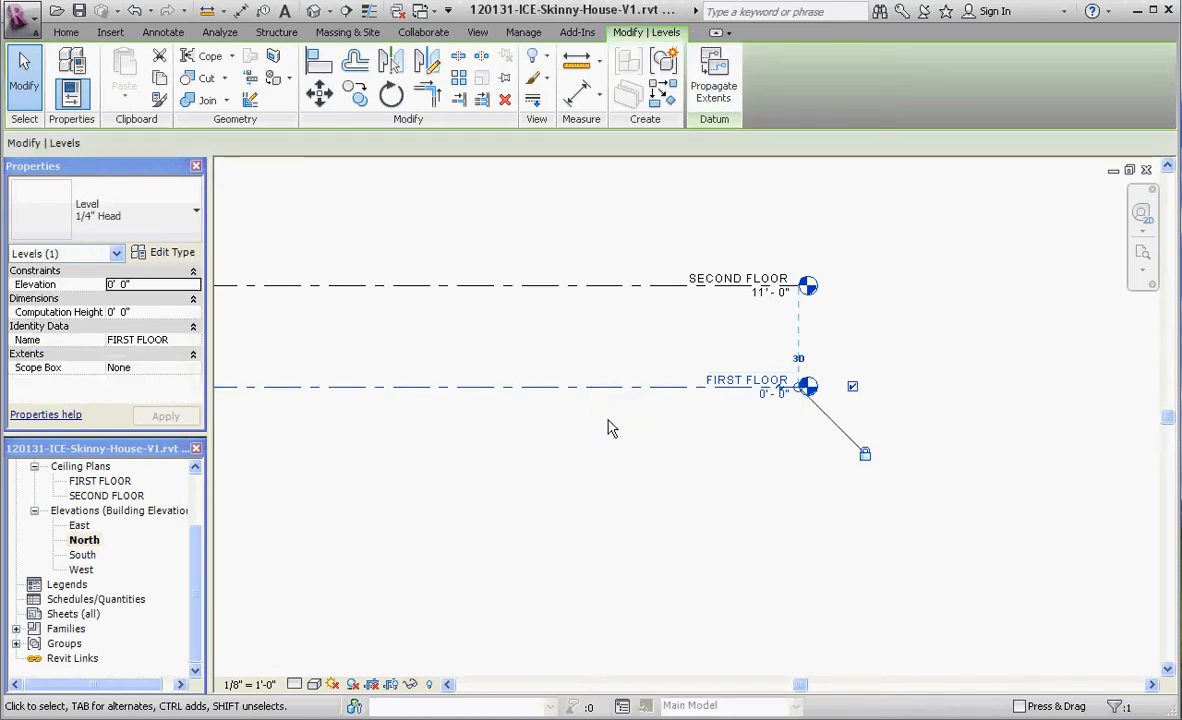
mouse_move(604, 384)
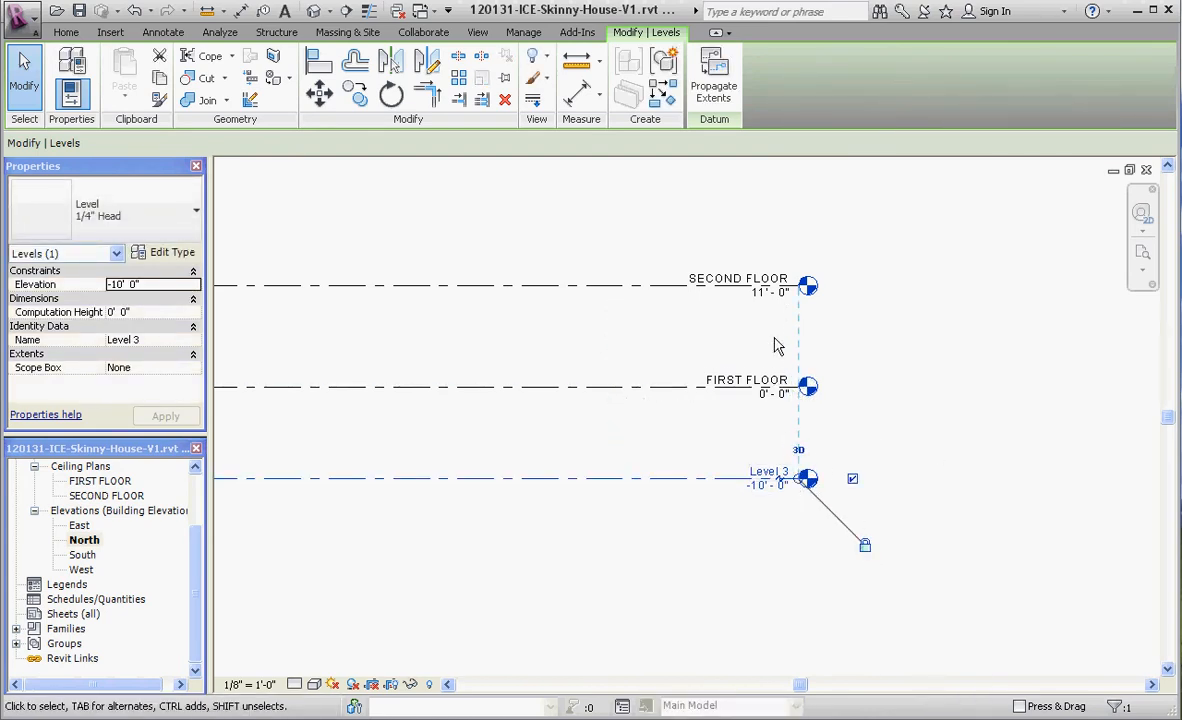
mouse_move(836, 388)
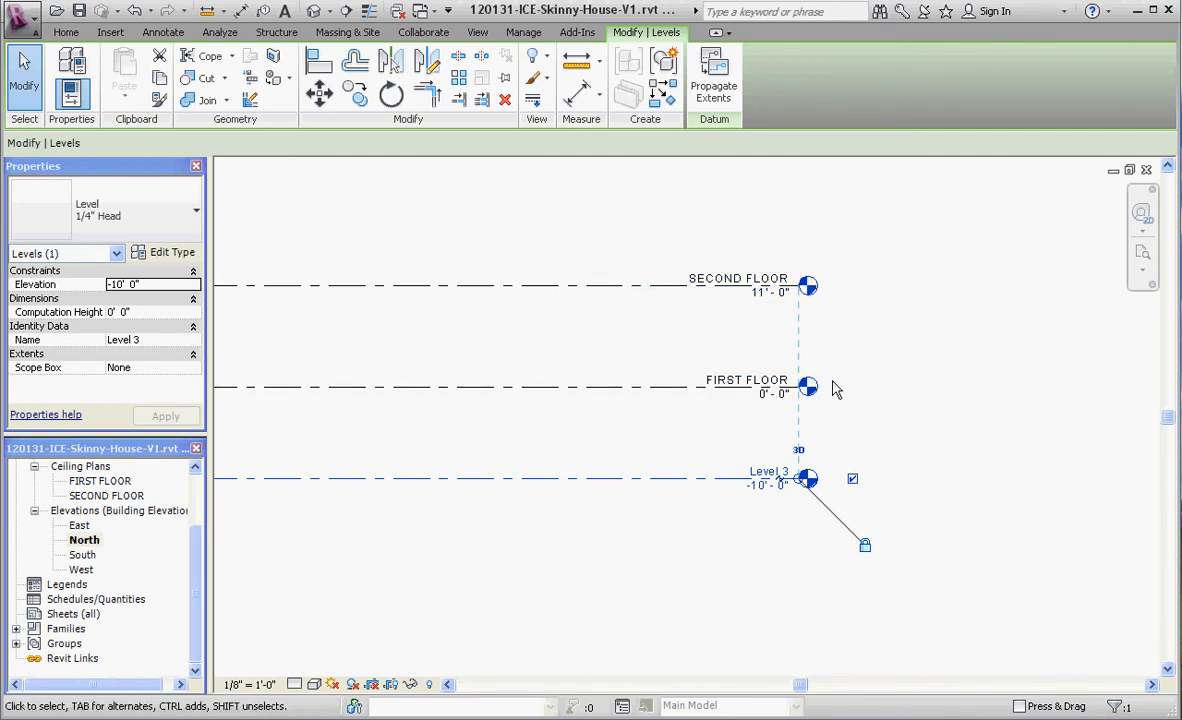
mouse_move(880, 466)
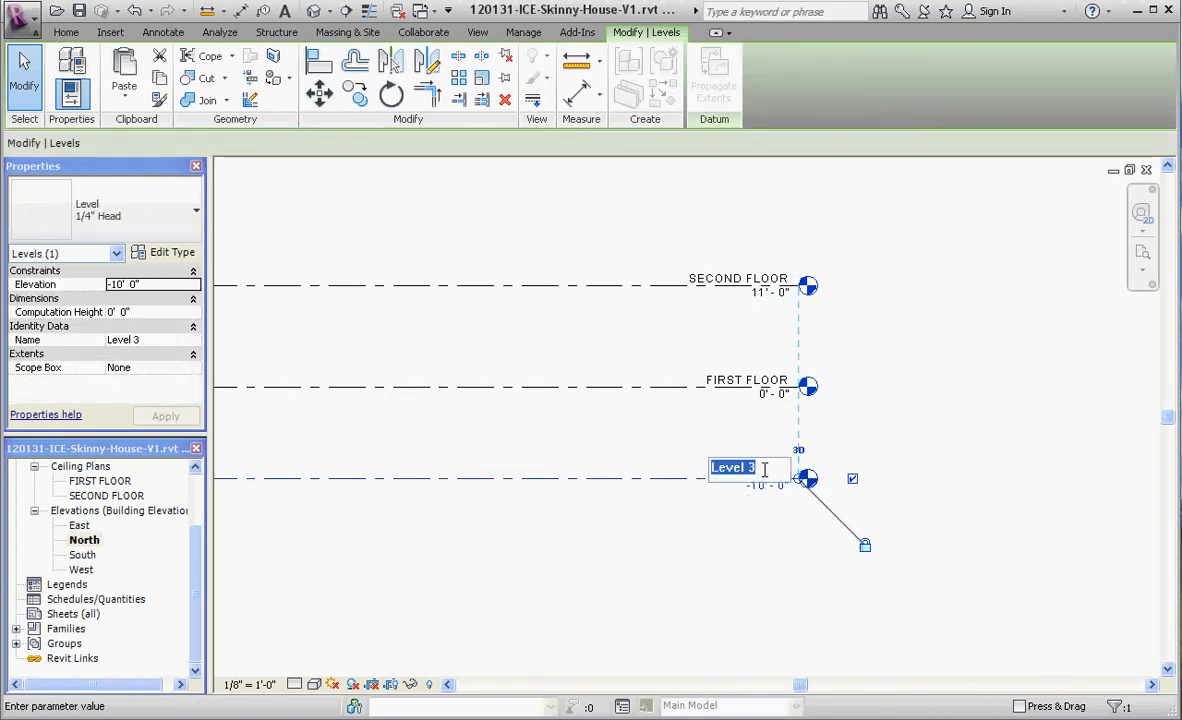
- Name the new level BASEMENT and set its elevation to -11 feet
type("BASEMENT")
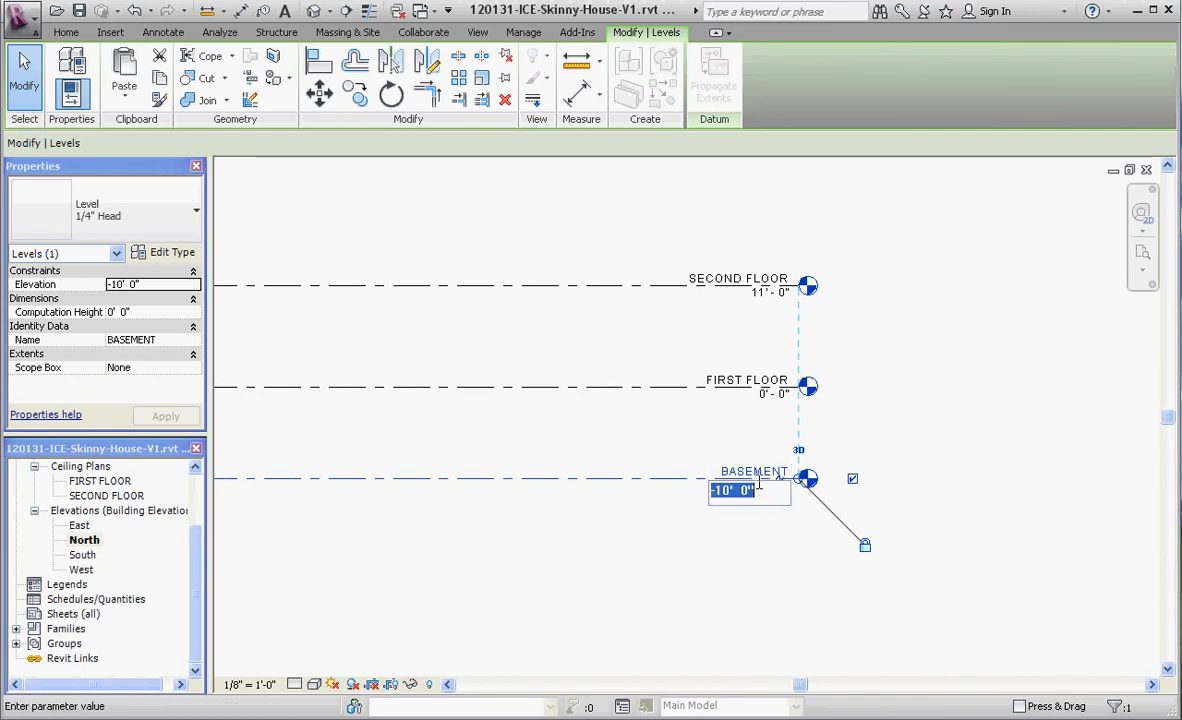
type("-11")
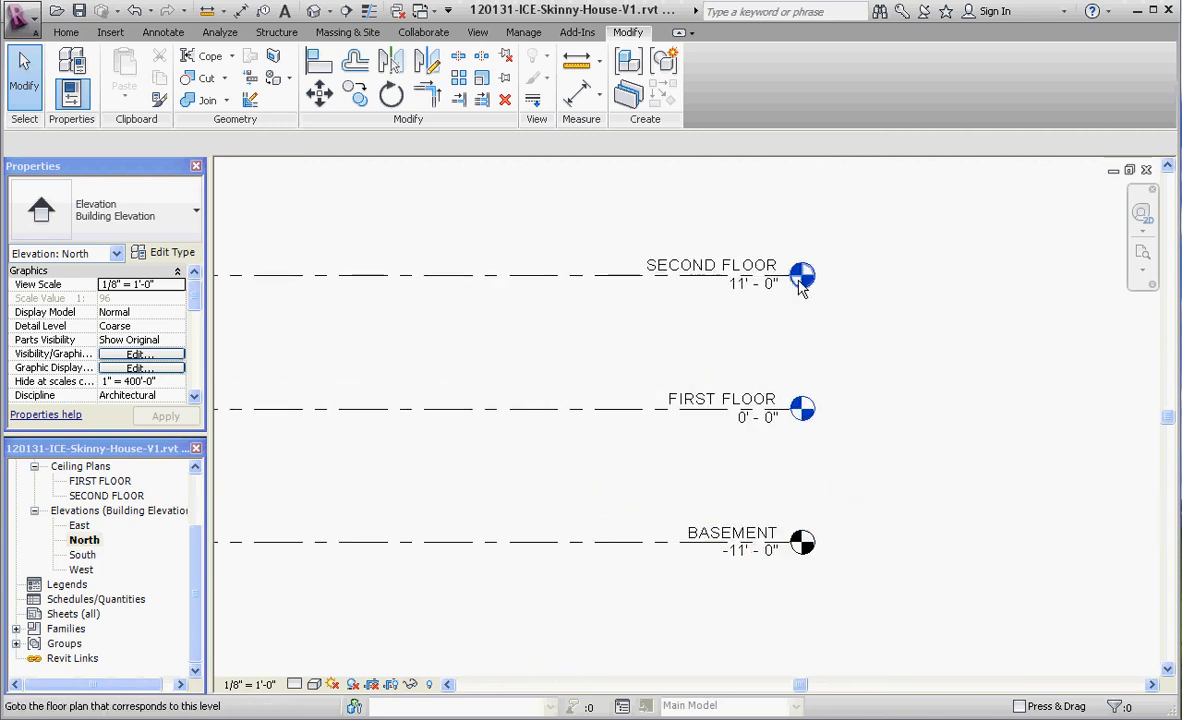
mouse_move(888, 424)
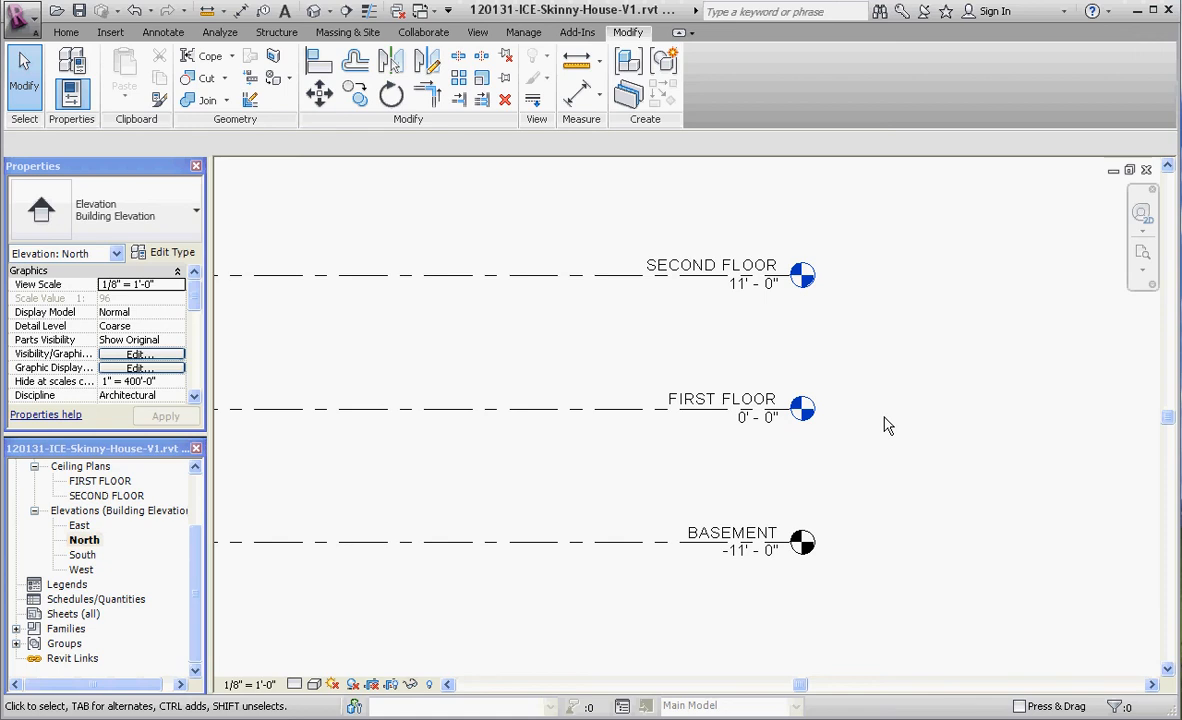
mouse_move(604, 316)
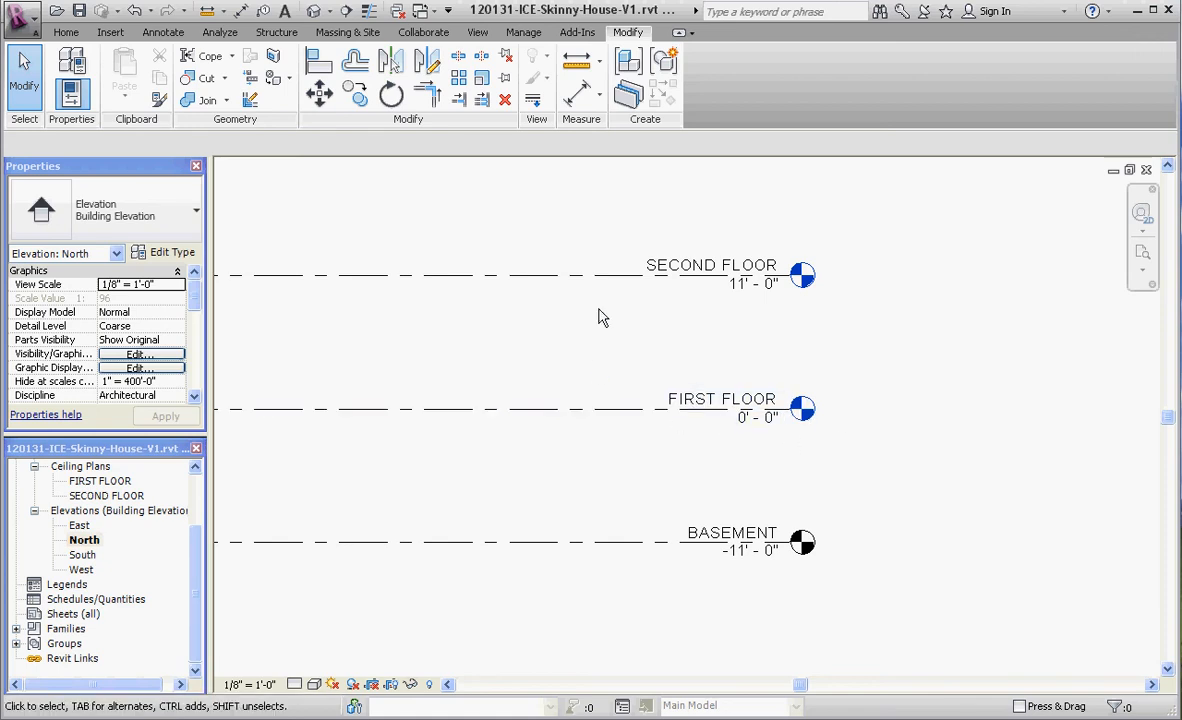
mouse_move(196, 584)
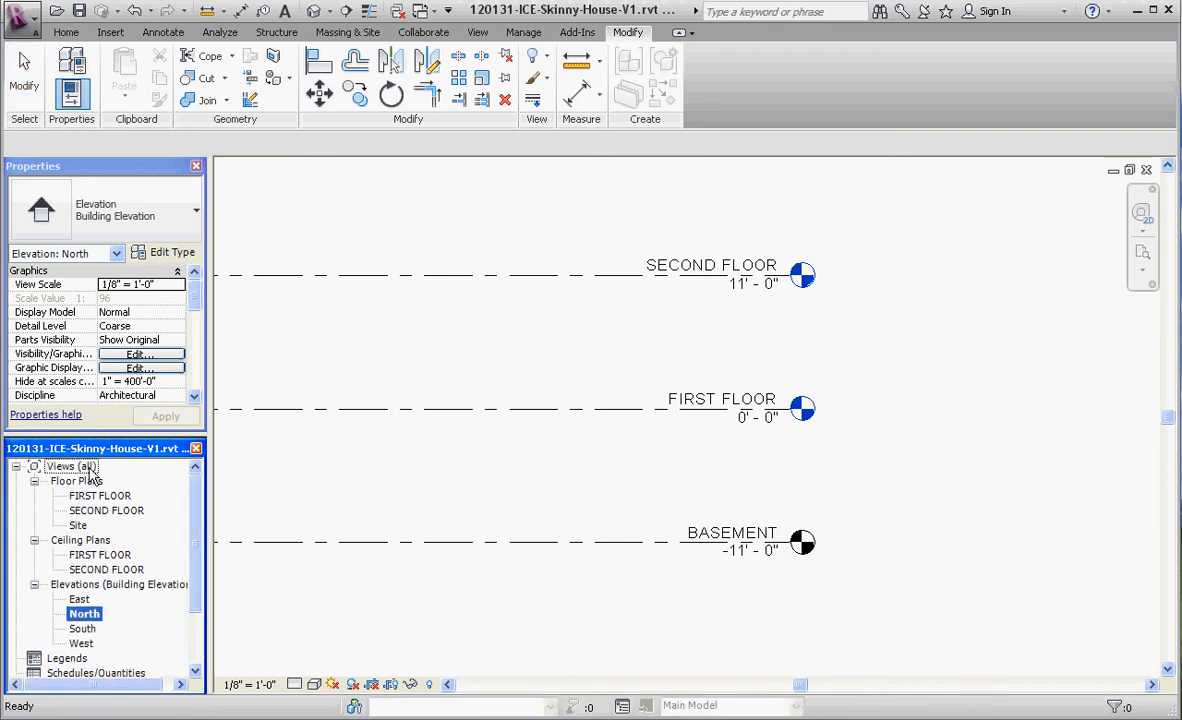
mouse_move(640, 556)
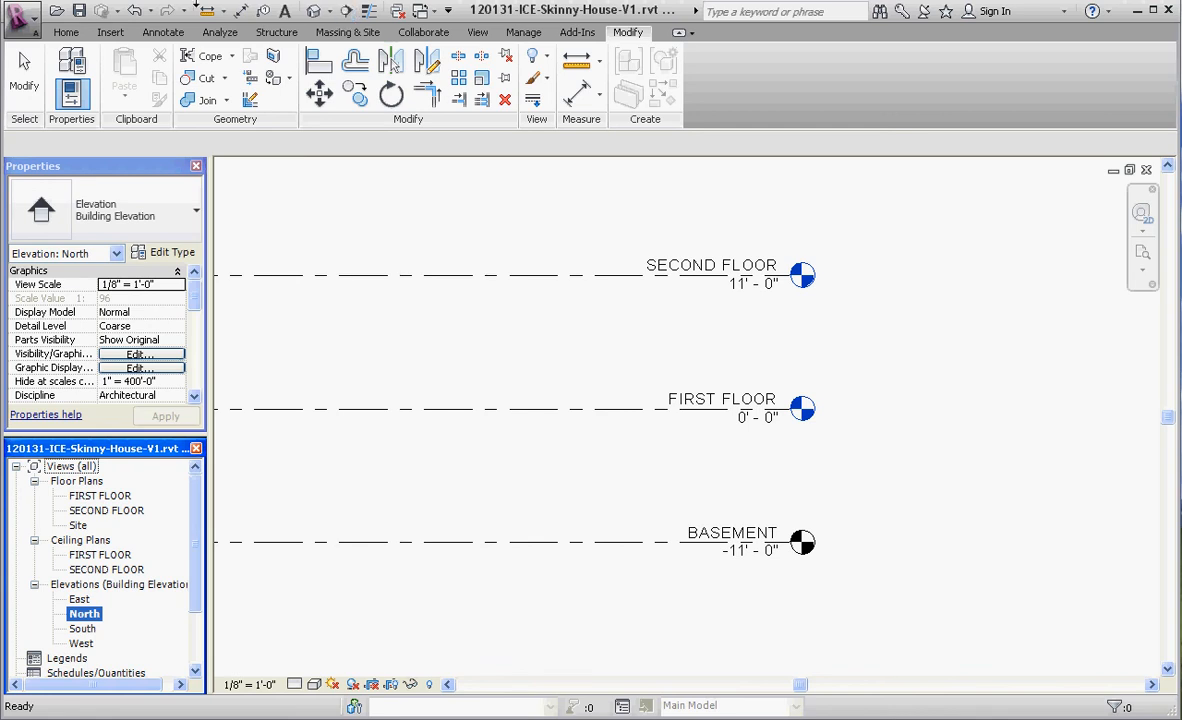
- Create a floor plan view for the BASEMENT level via Plan Views > Floor Plan
left_click(484, 32)
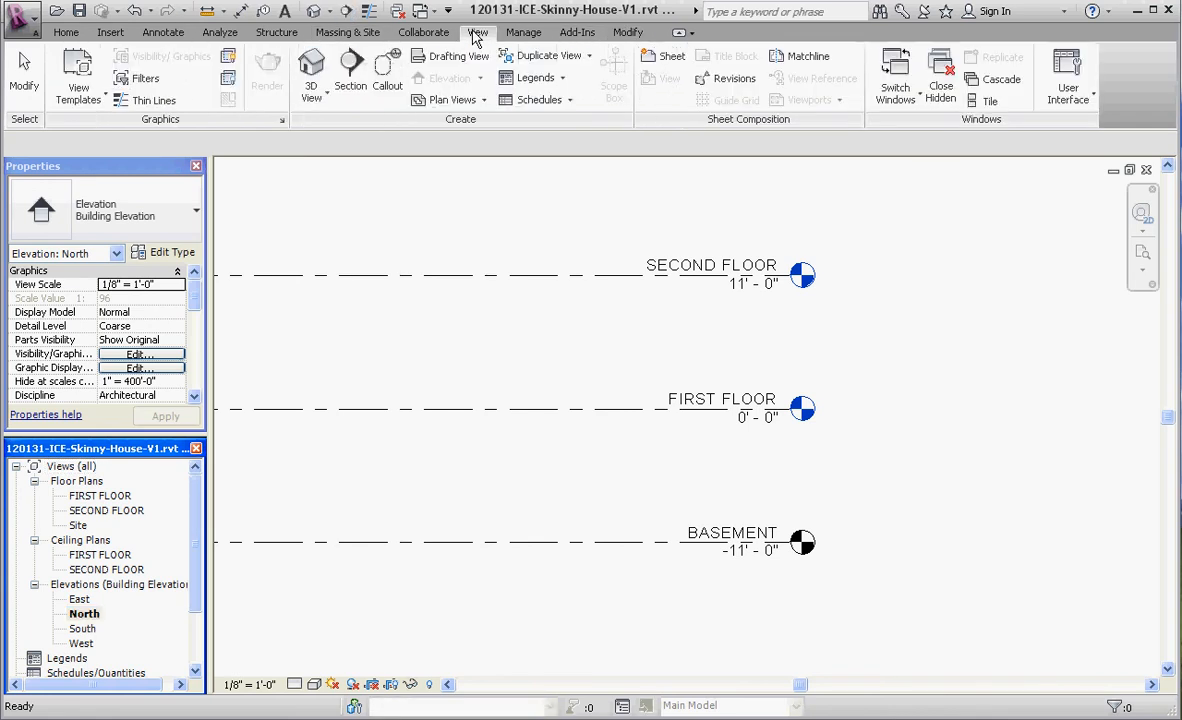
left_click(448, 100)
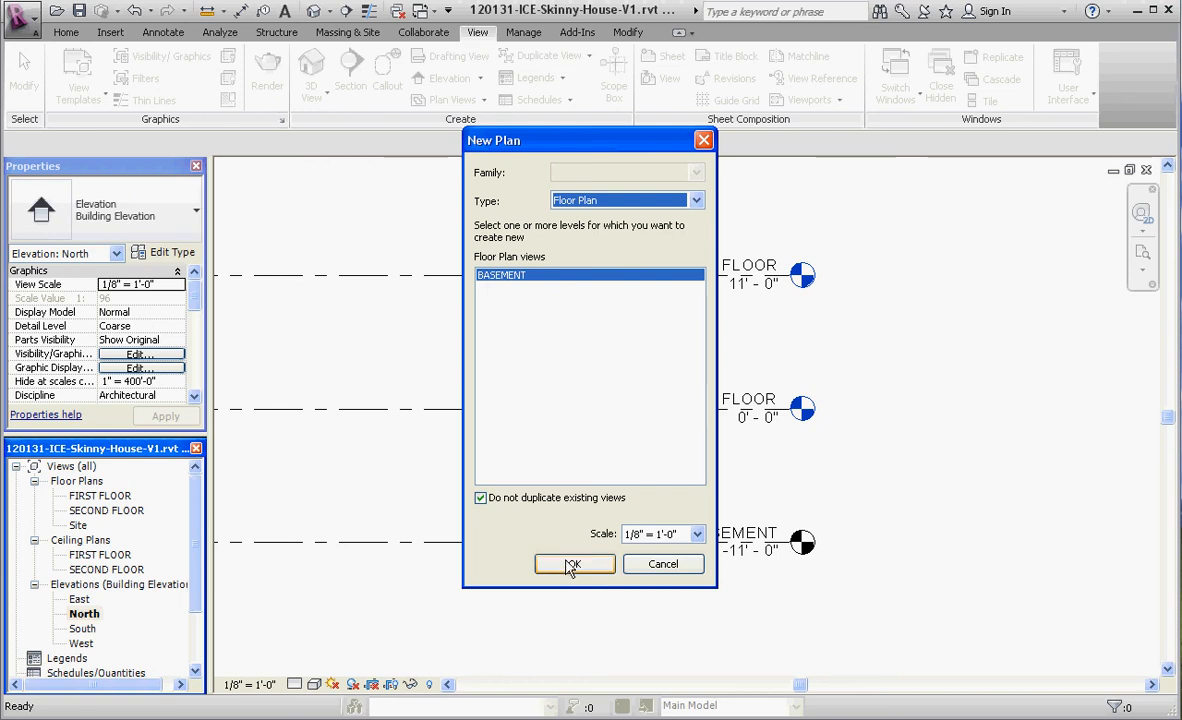
left_click(574, 564)
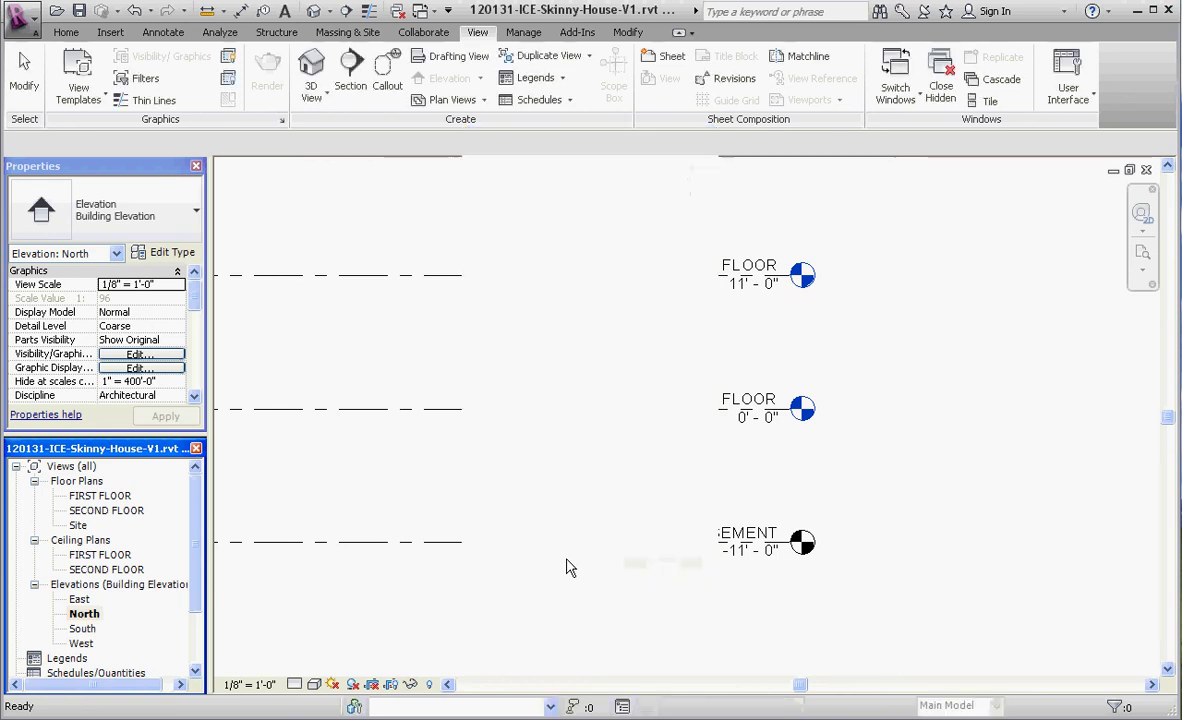